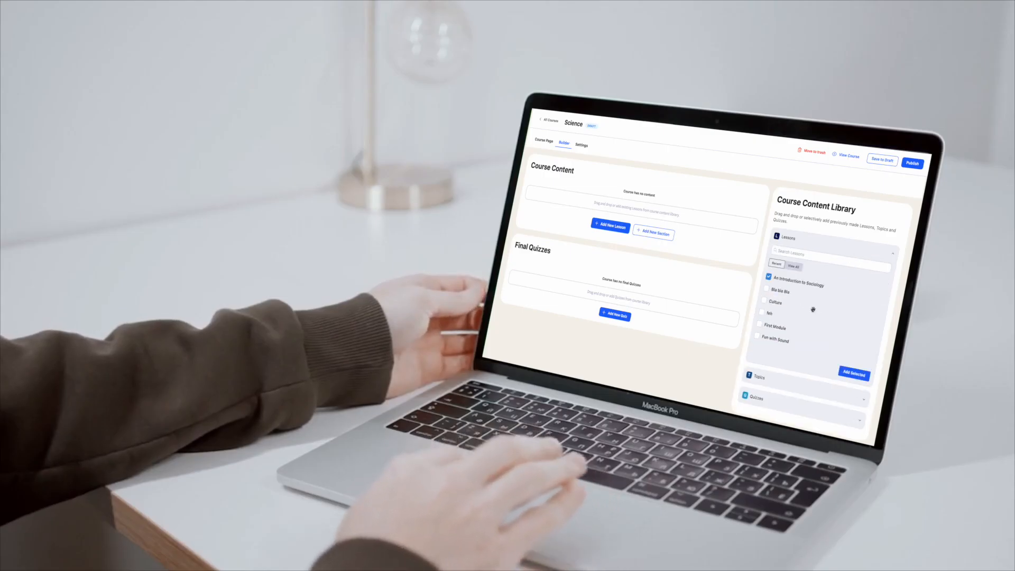
# Browse the instructor dashboard's Courses list and Settings, landing on the Digital Marketing course page.
pyautogui.click(853, 374)
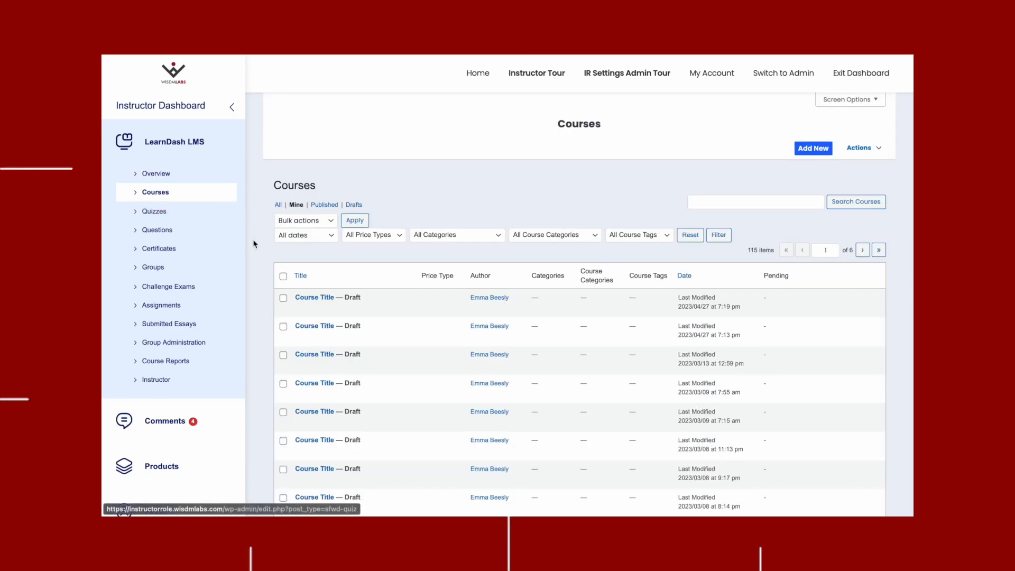
pyautogui.click(314, 297)
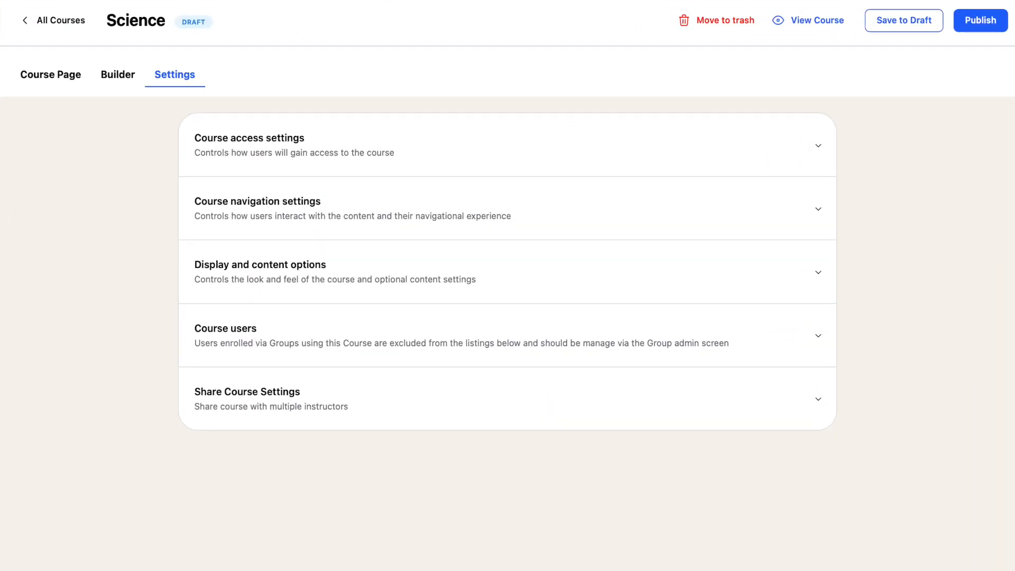
pyautogui.click(808, 20)
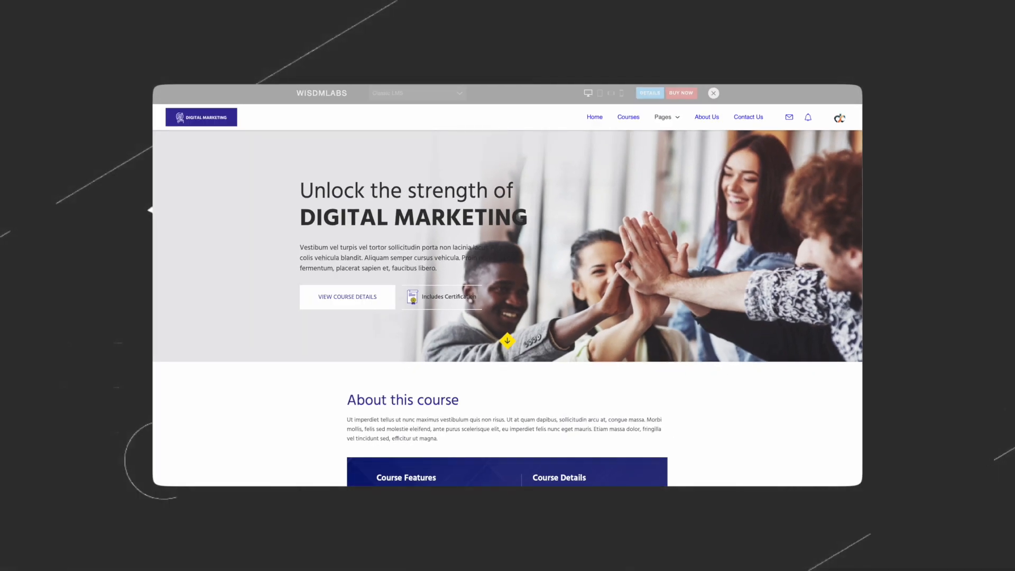
# Reveal the Science builder's content library with 'An Introduction to Sociology' ticked.
pyautogui.scroll(-3)
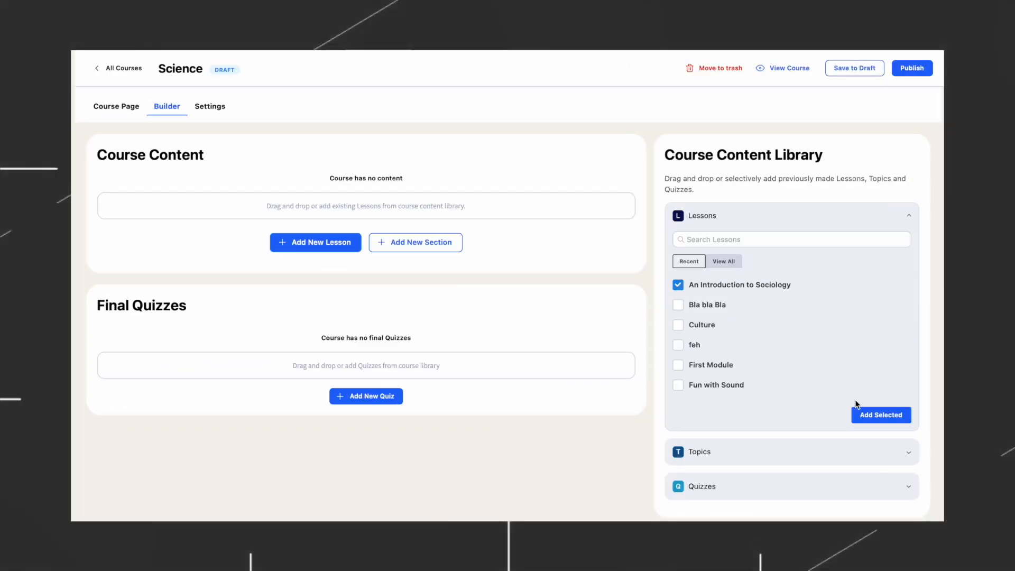
# Edit a multiple-choice question's Answer settings, with one answer marked correct.
pyautogui.click(881, 414)
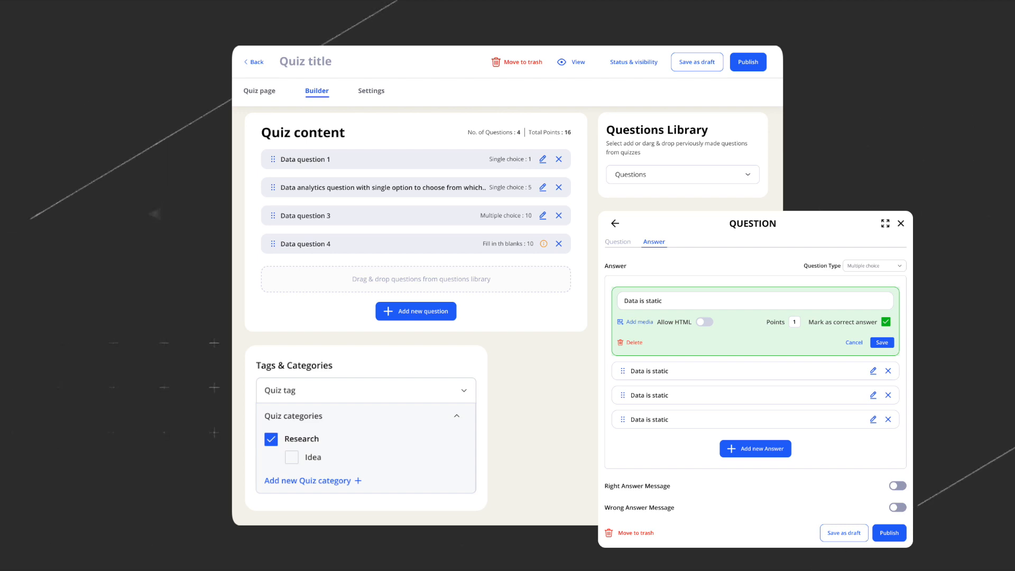
# Browse the eLumine storefront down to its course categories and free course listings.
pyautogui.click(371, 91)
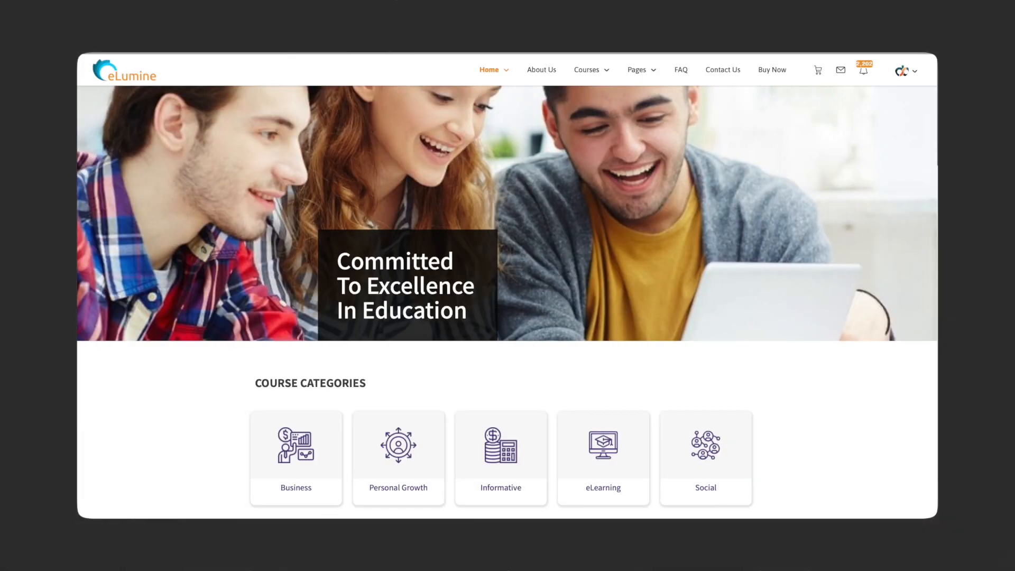
pyautogui.scroll(-3)
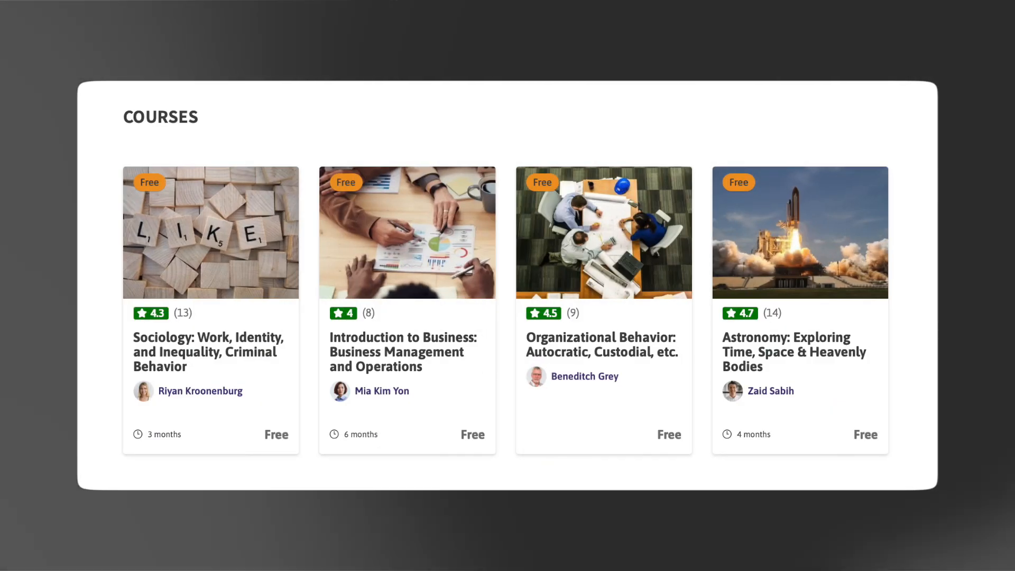